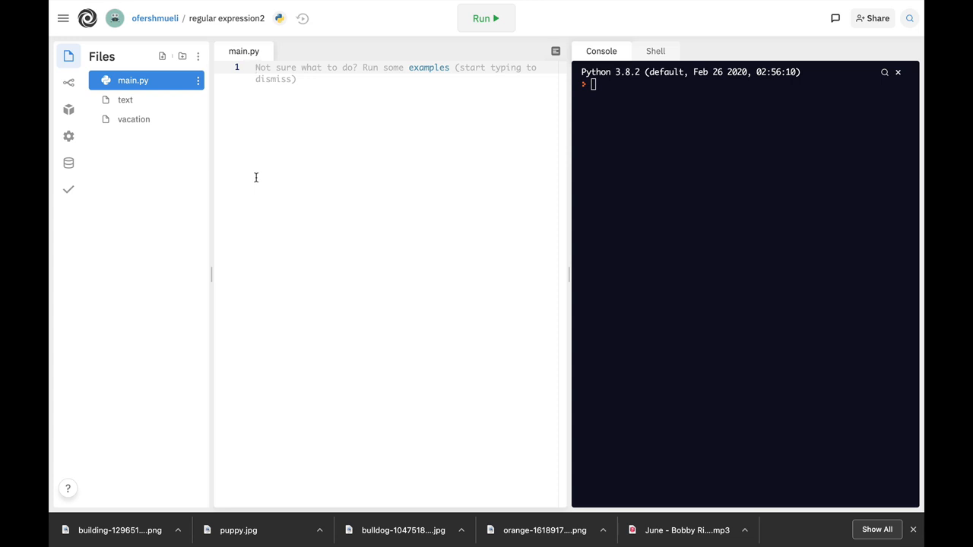
mouse_move(289, 119)
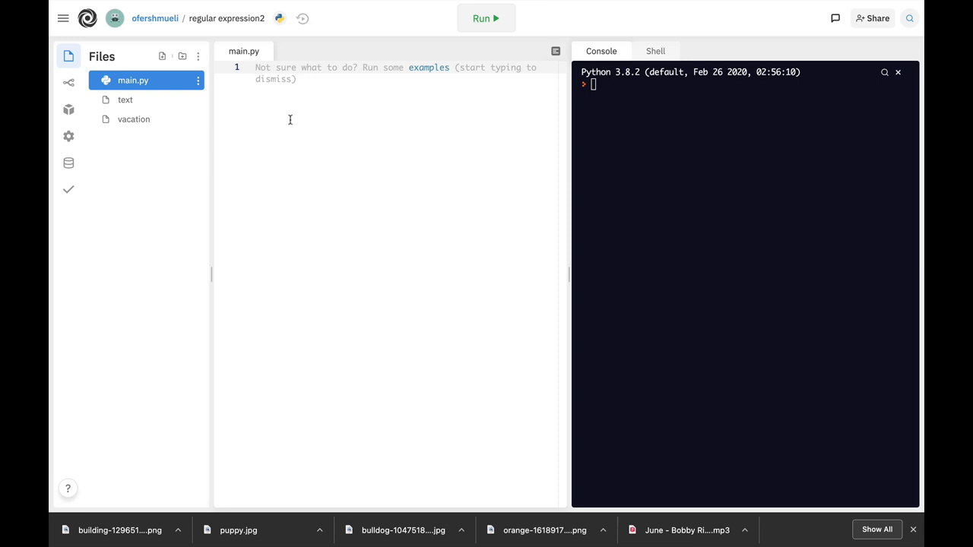
Preview the text and vacation files, then return to main.py.
left_click(125, 100)
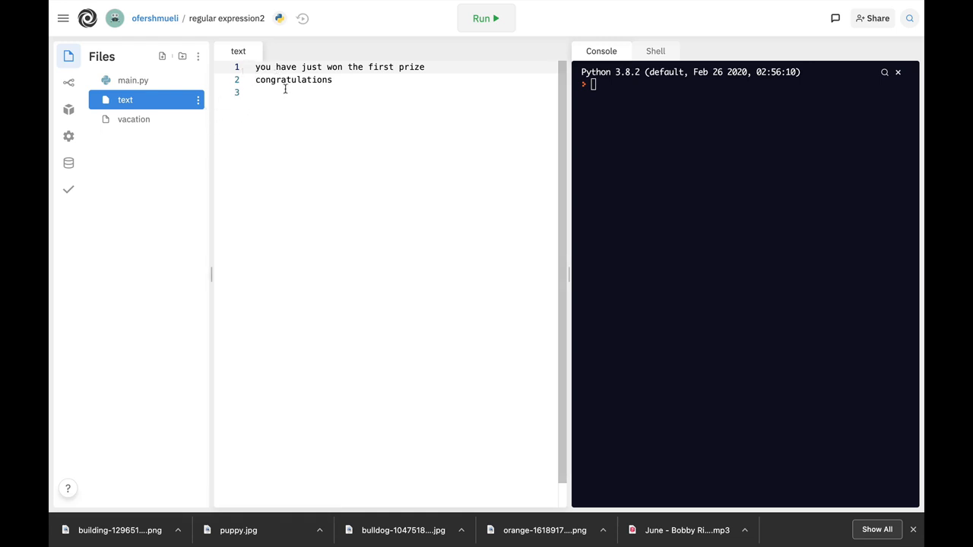
mouse_move(268, 103)
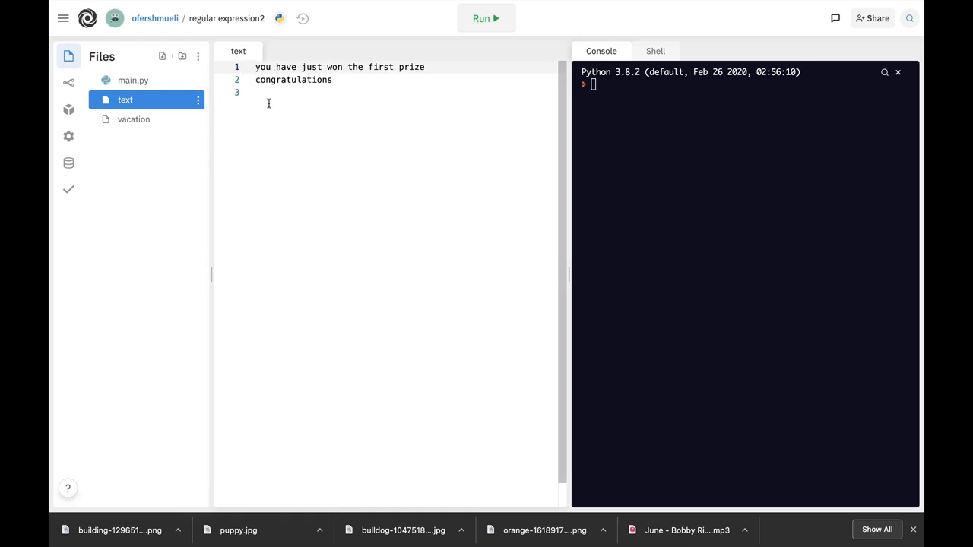
left_click(134, 119)
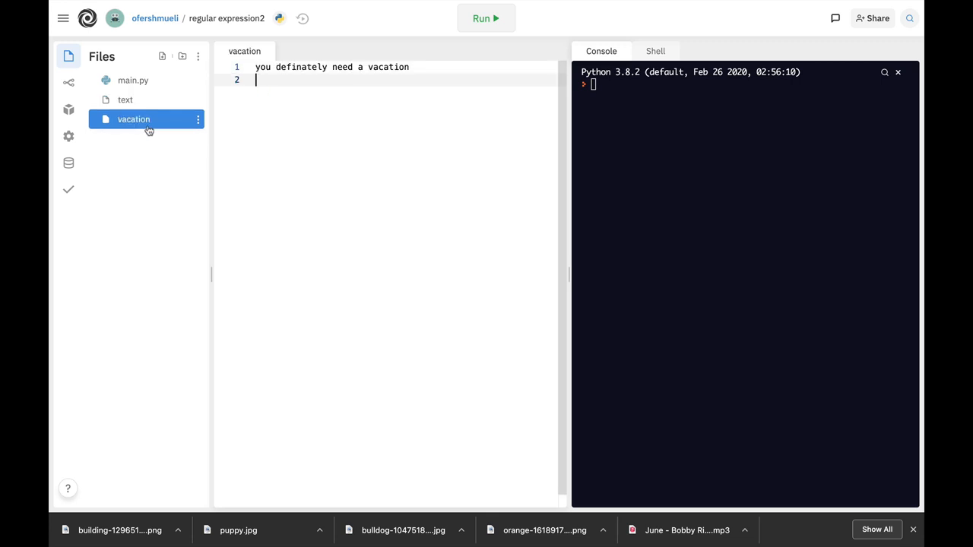
mouse_move(137, 143)
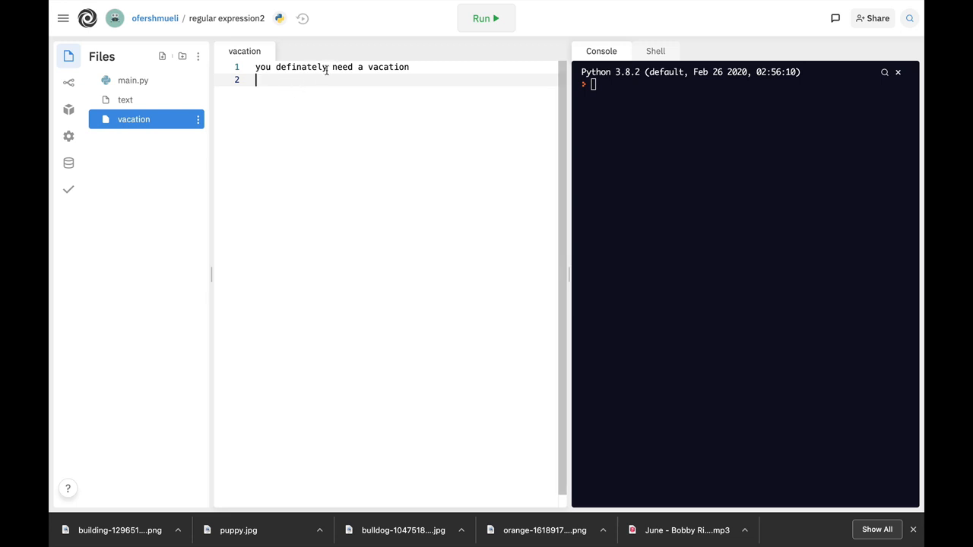
left_click(134, 79)
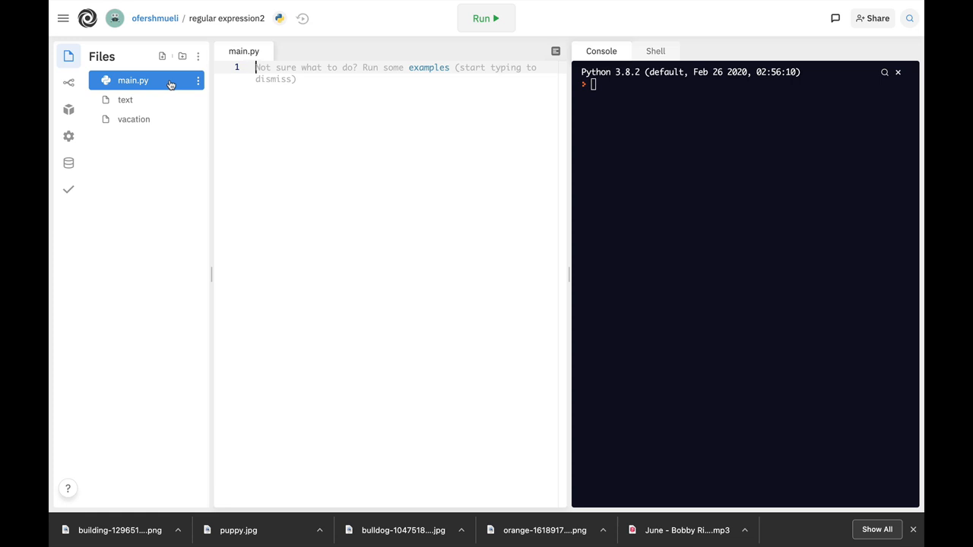
Write import re and file=input("which file ?\n") at the top of main.py.
type("import re")
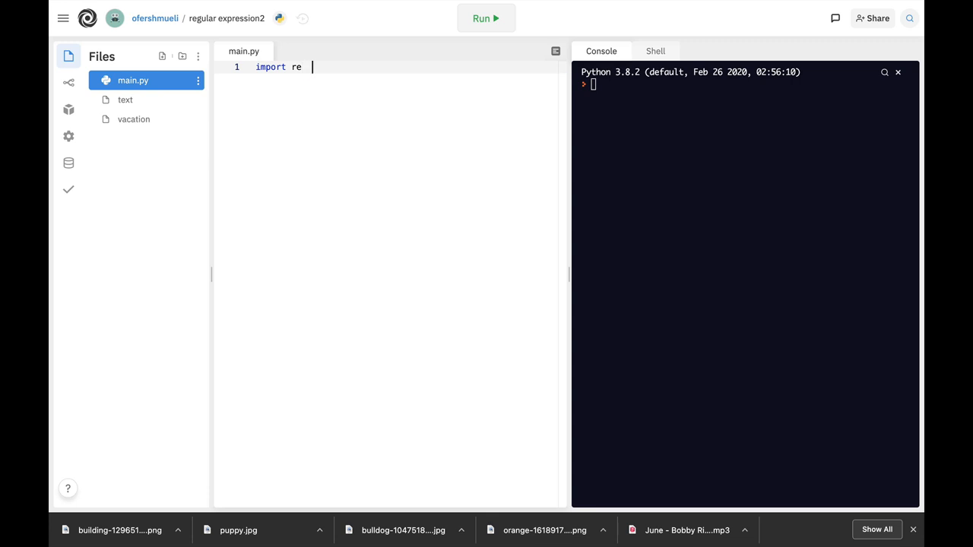
key("Return")
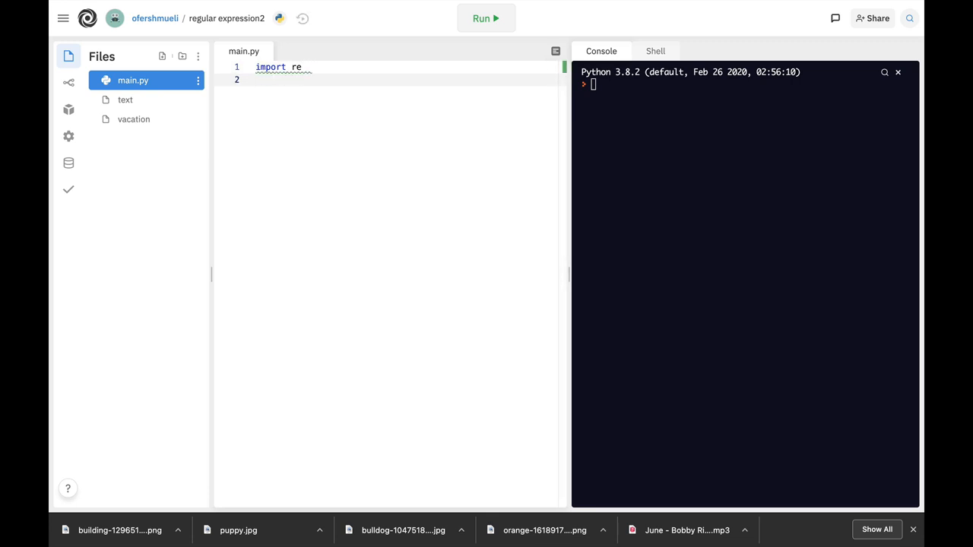
type("f")
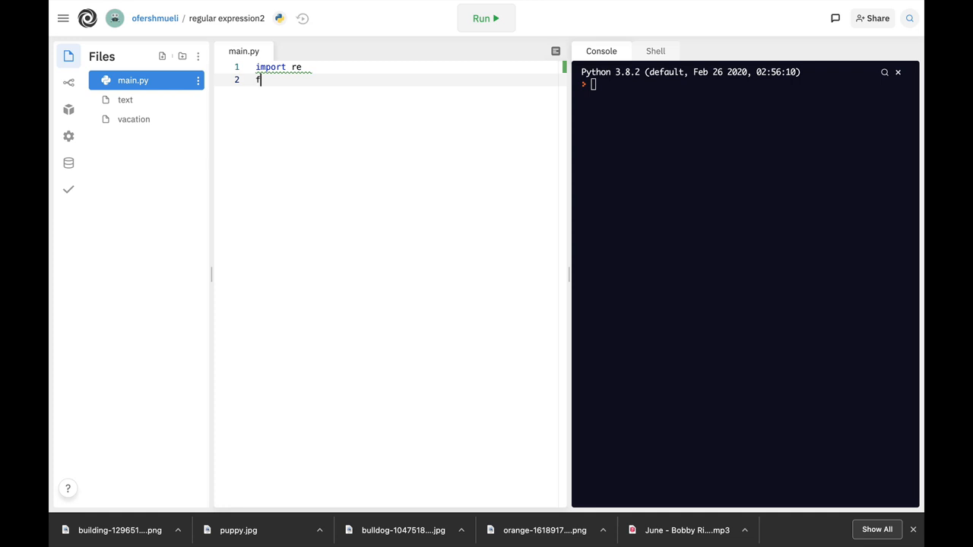
type("file=in")
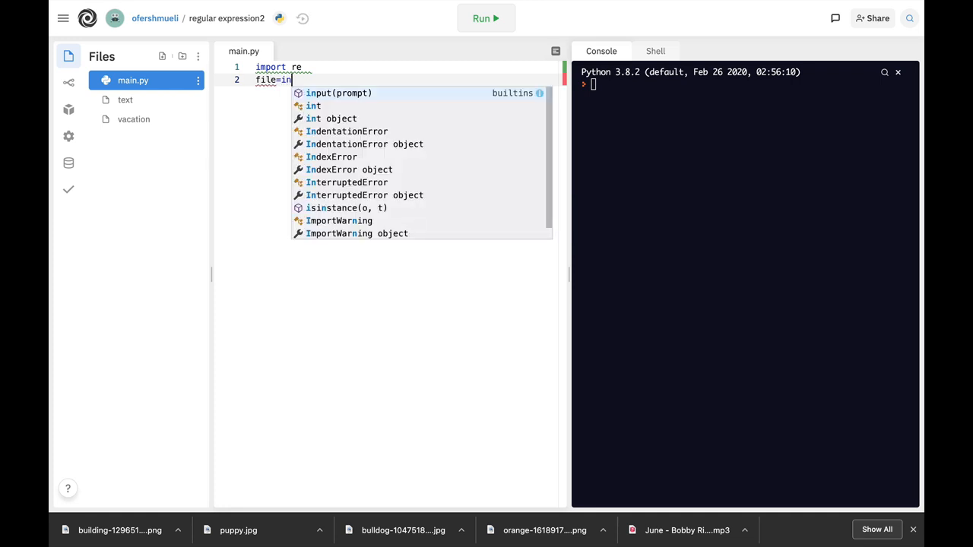
type("put")
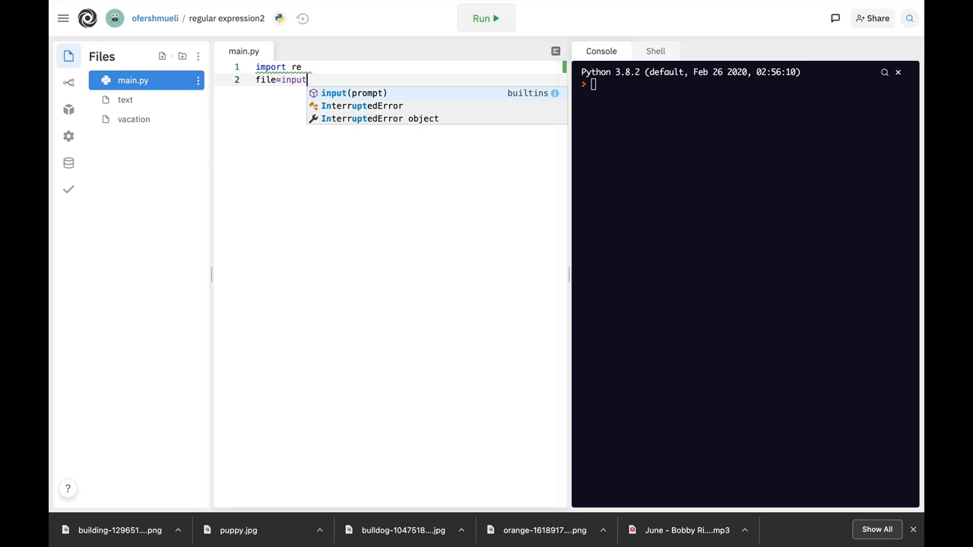
type("(\"which file ?")
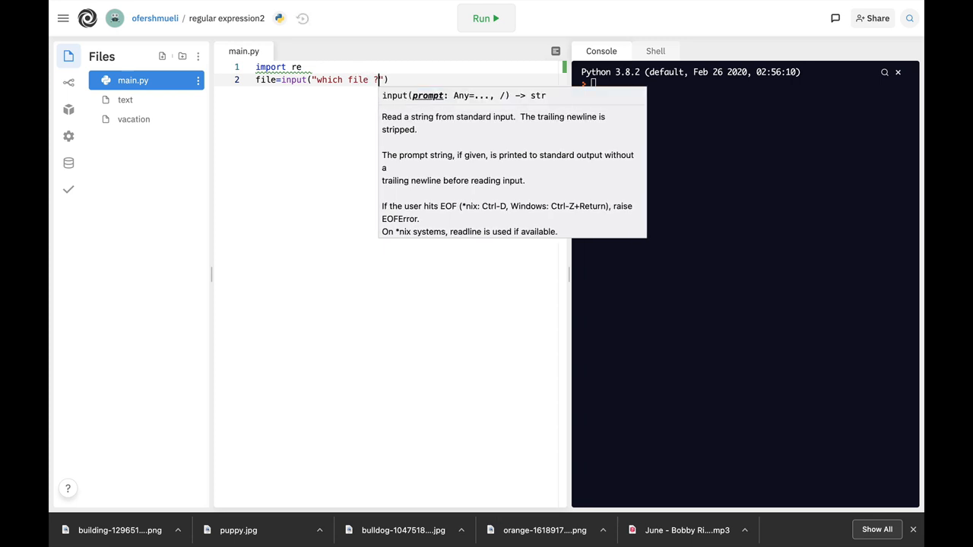
type("\\n")
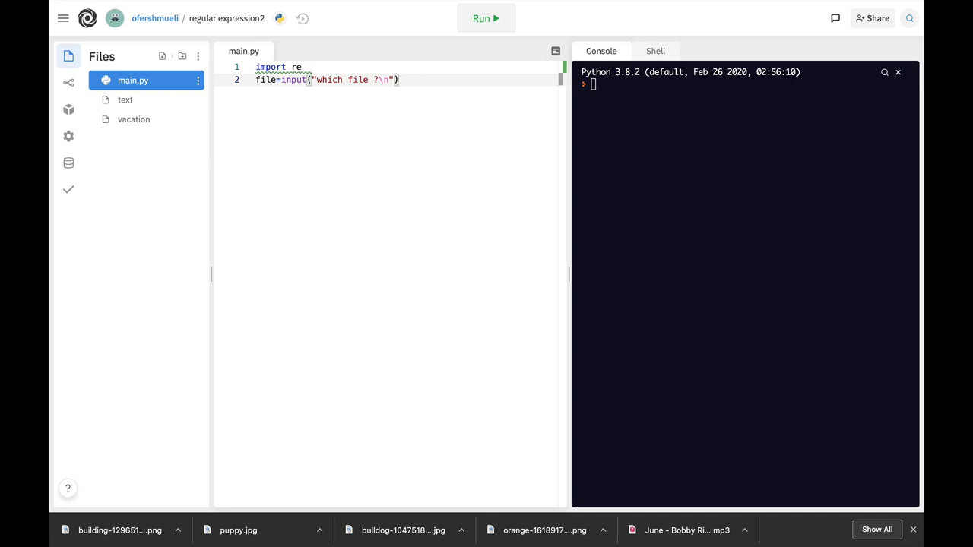
Add handle=open(file) to open the chosen file.
type("handle")
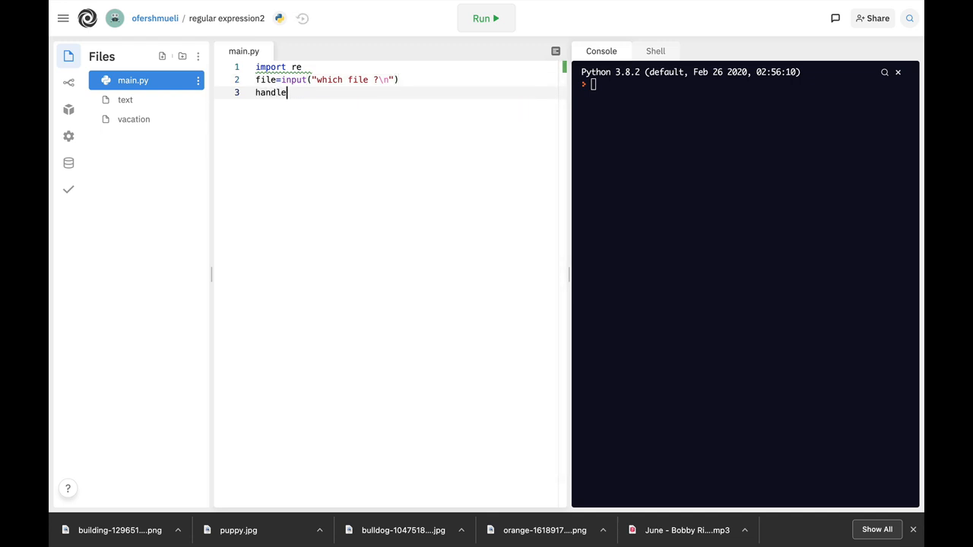
type("=open")
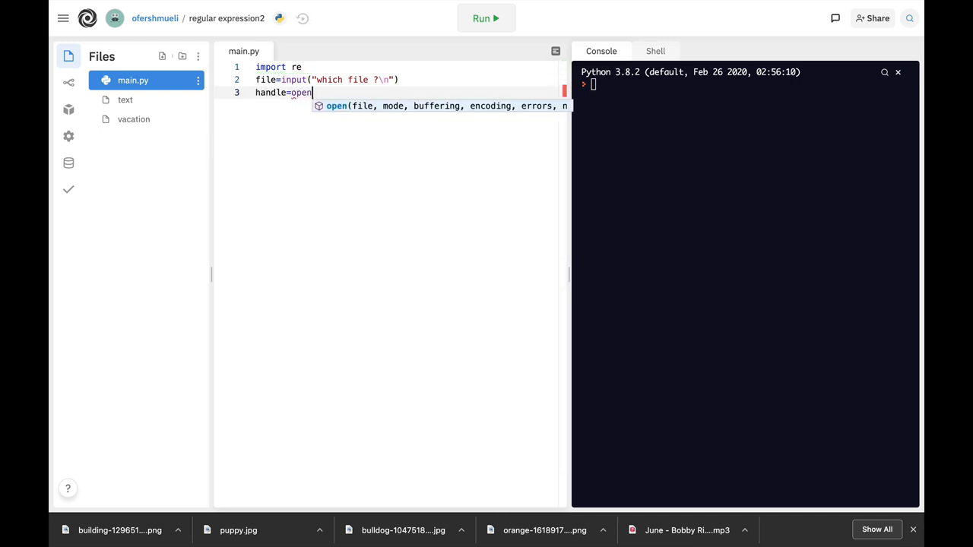
type("(file")
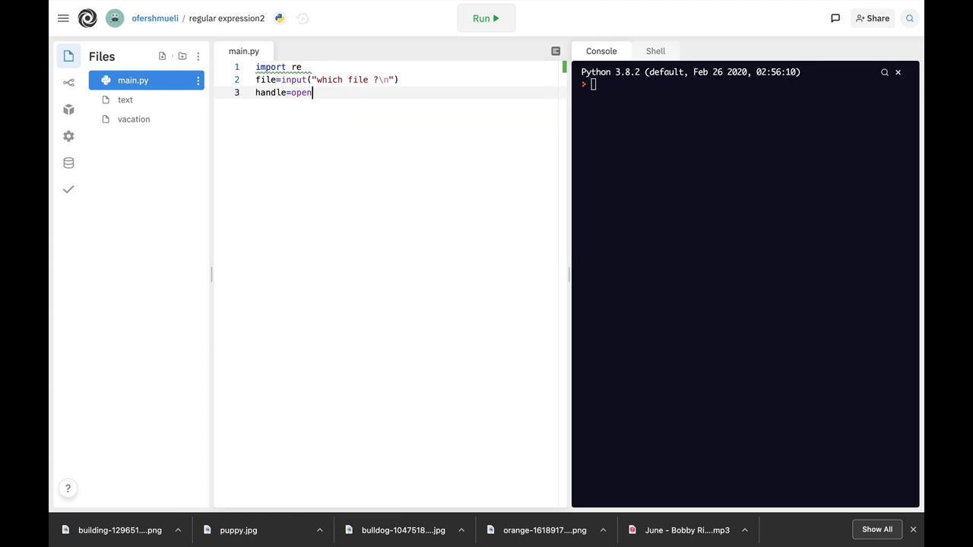
type("()")
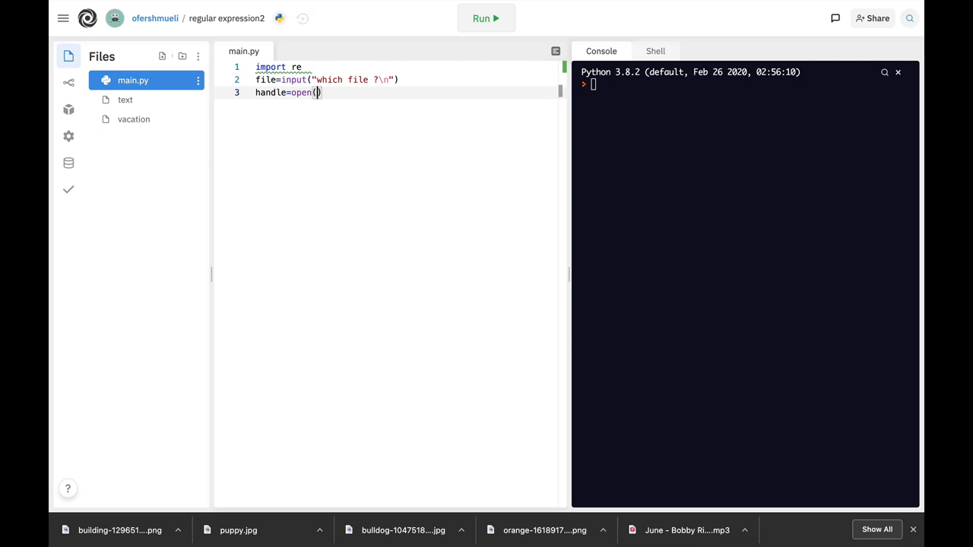
type("file")
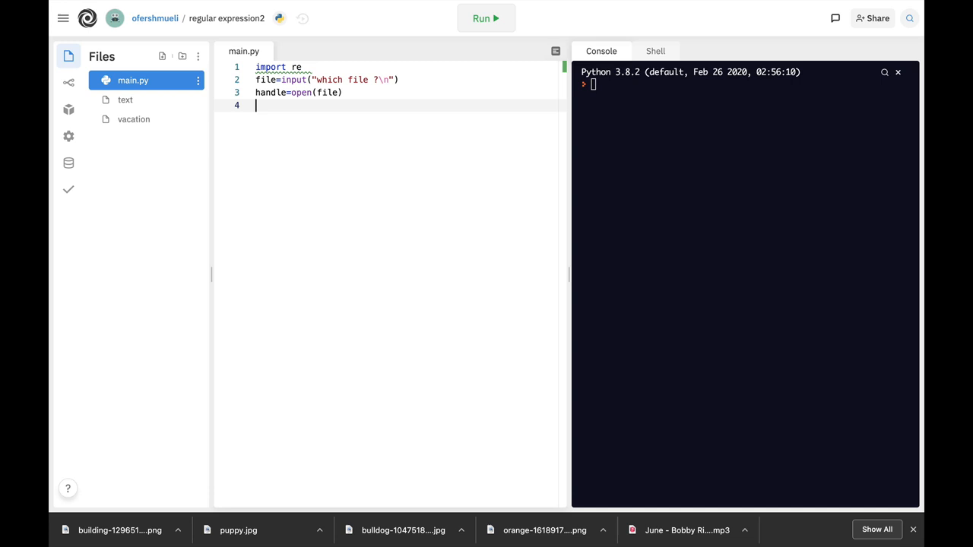
Add search_for=input asking which word to look for.
type("searc")
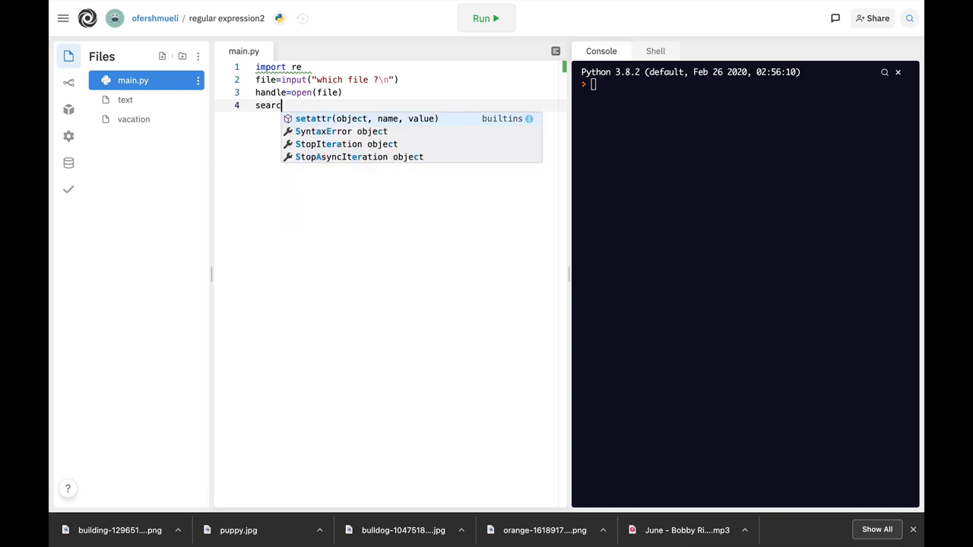
type("h_for")
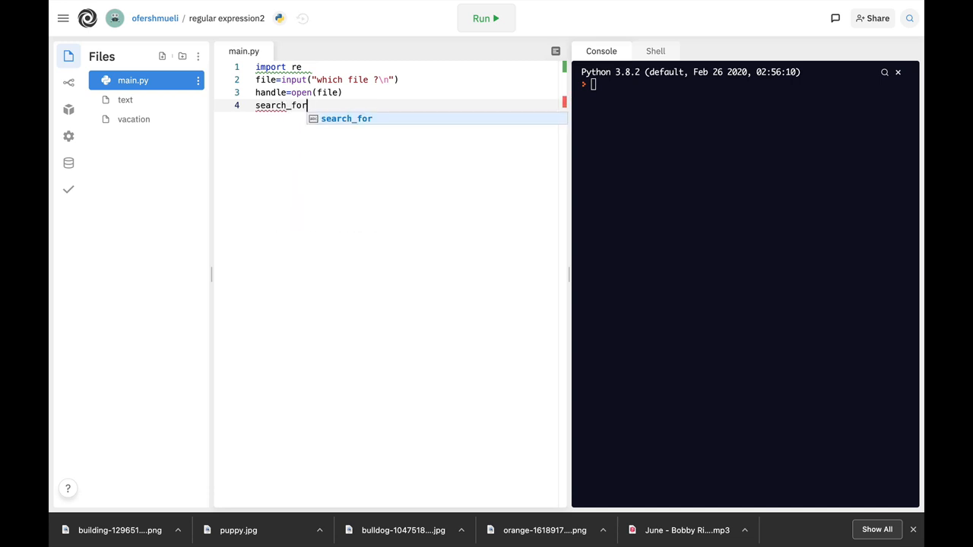
type("=input(\"\"")
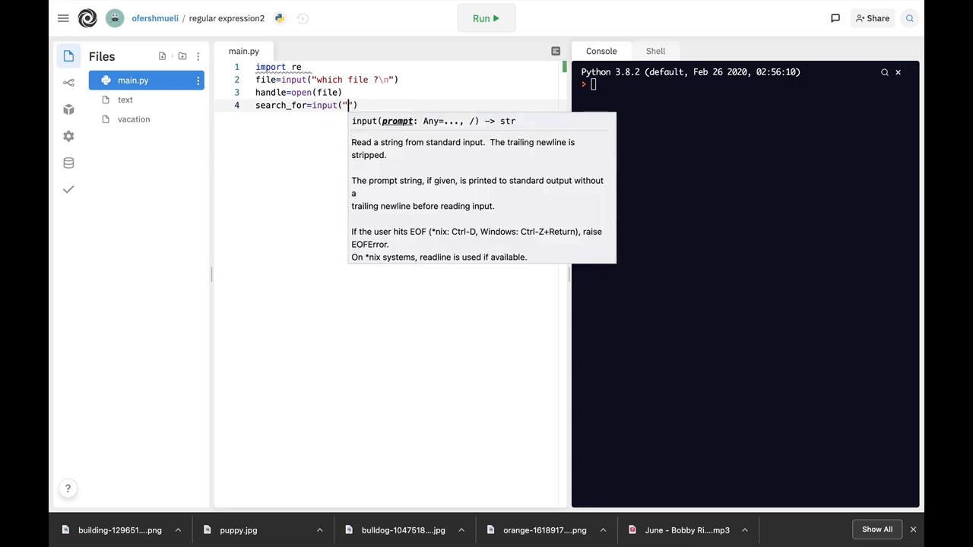
type("which word to look")
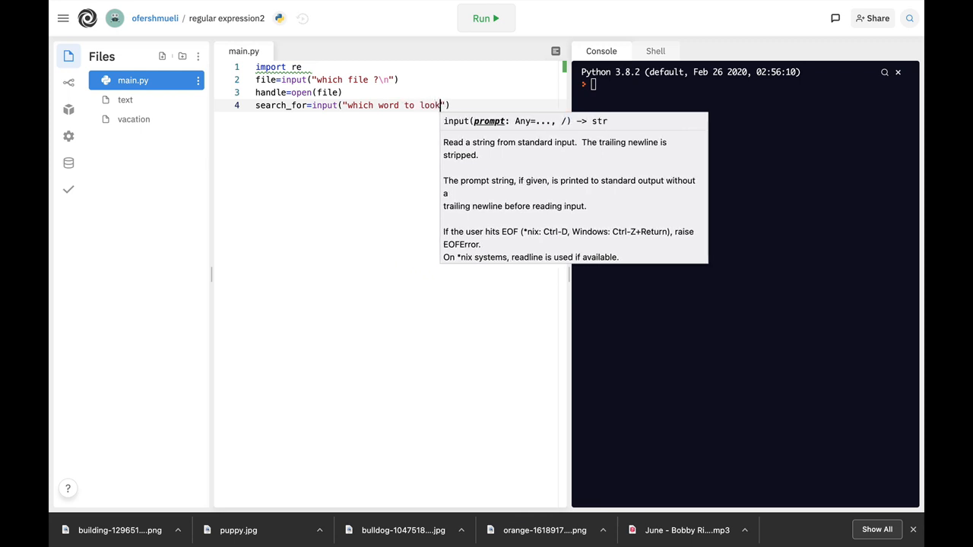
type("for?\\n")
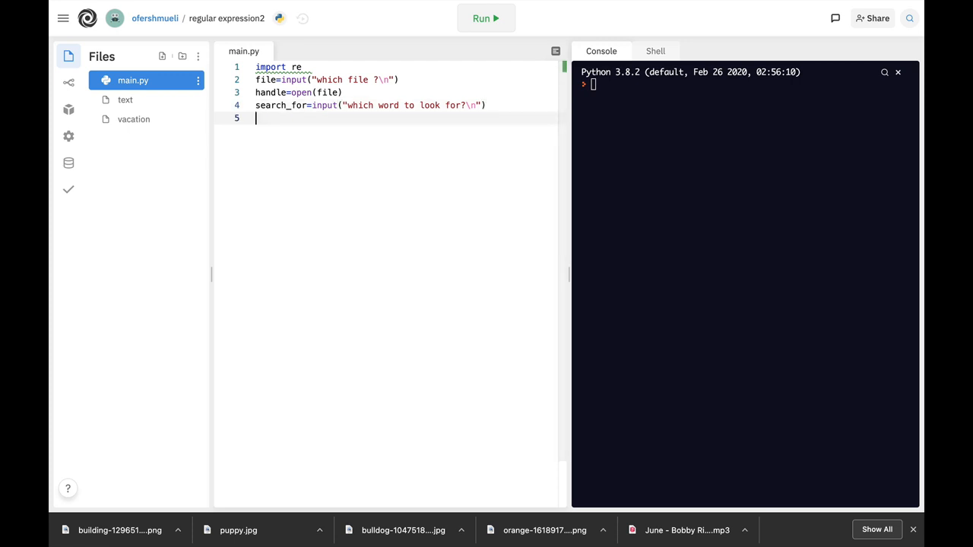
Write the for loop over handle with line.rstrip(), if re.search(search_for,line): and print(line).
type("for line in")
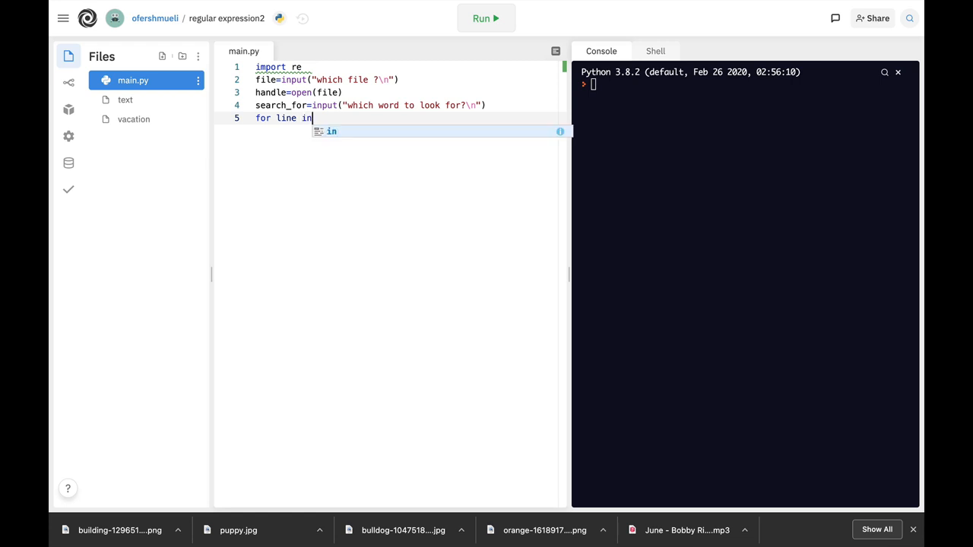
type("handle")
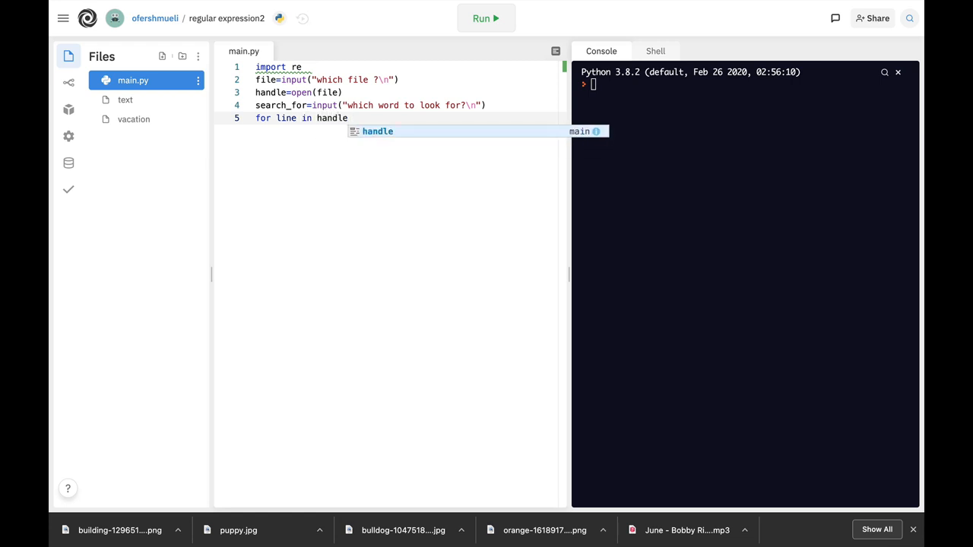
type(":")
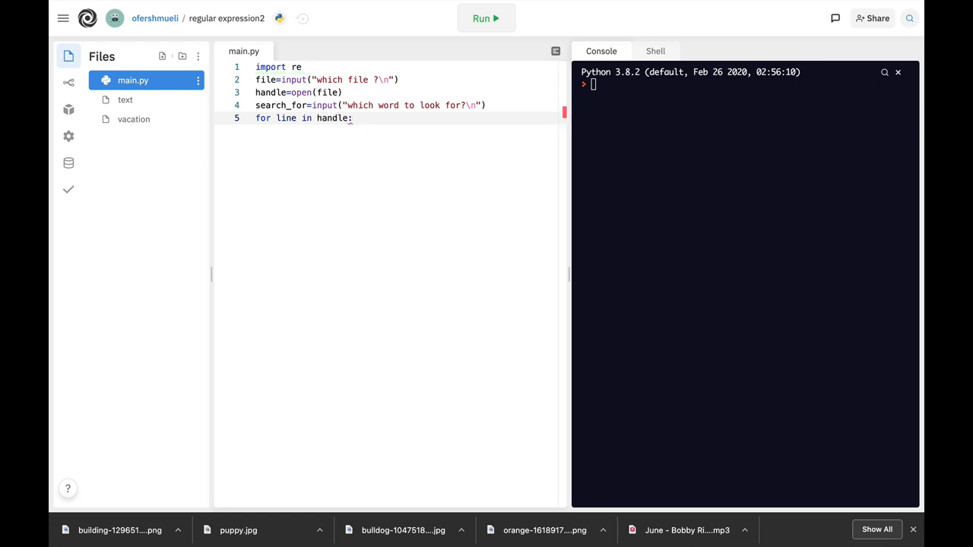
type("line=line.rstrip(")
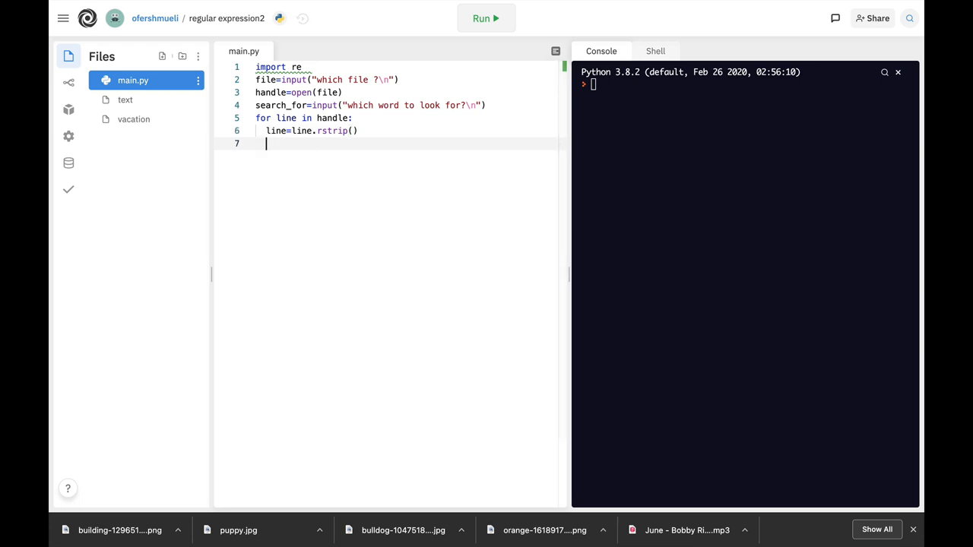
type("i")
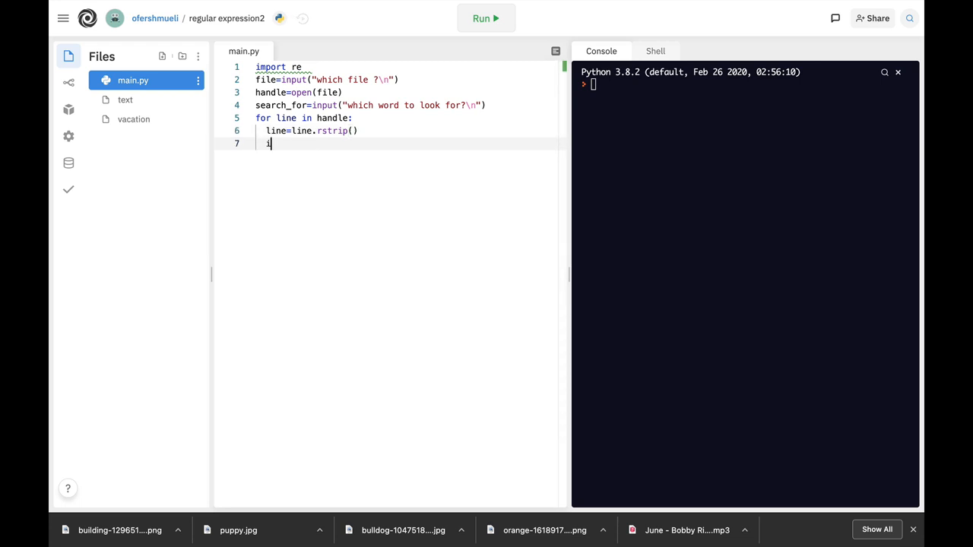
type("f re.search(search_for")
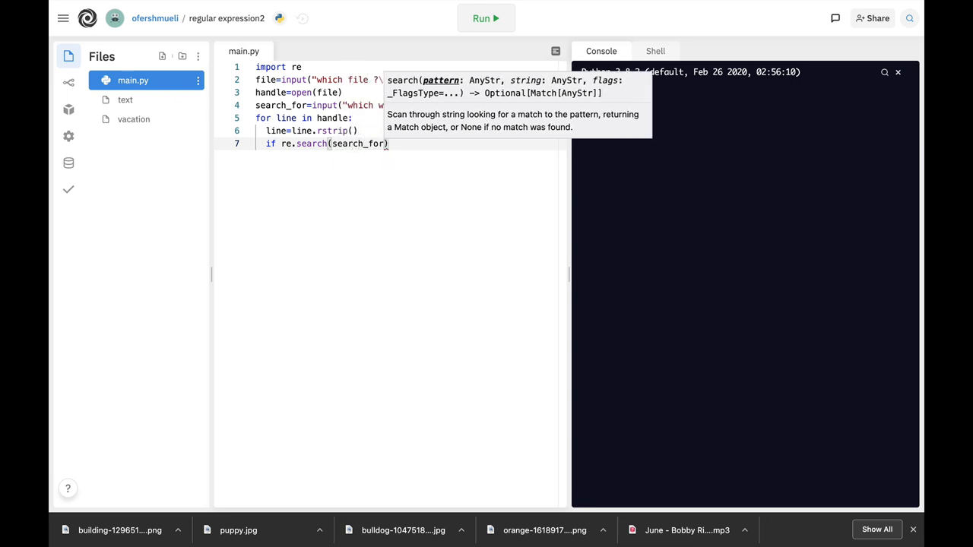
type(",line")
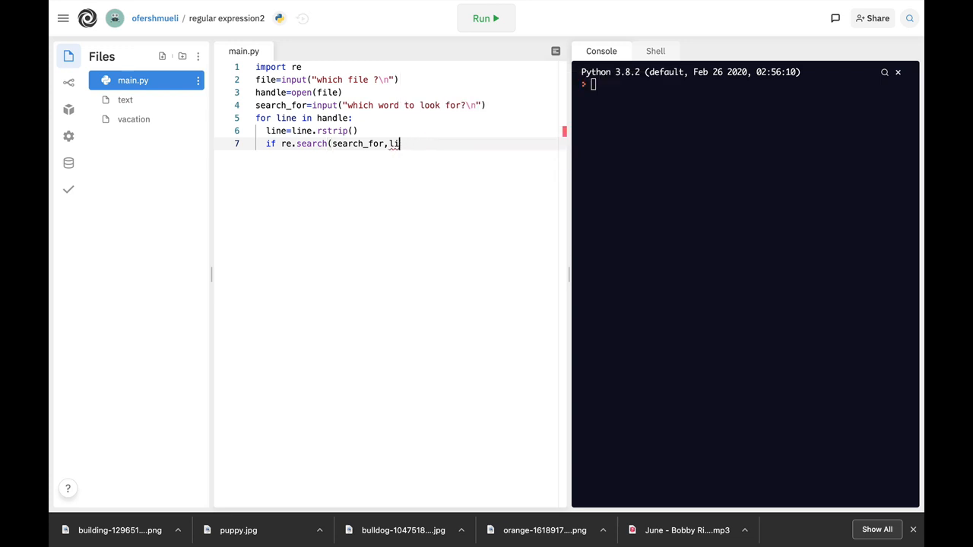
type("ne):")
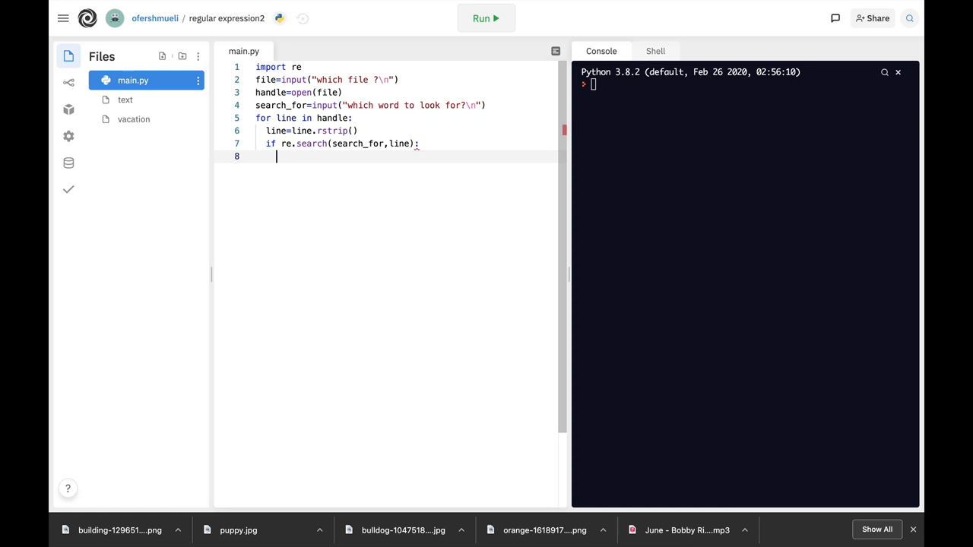
type("print")
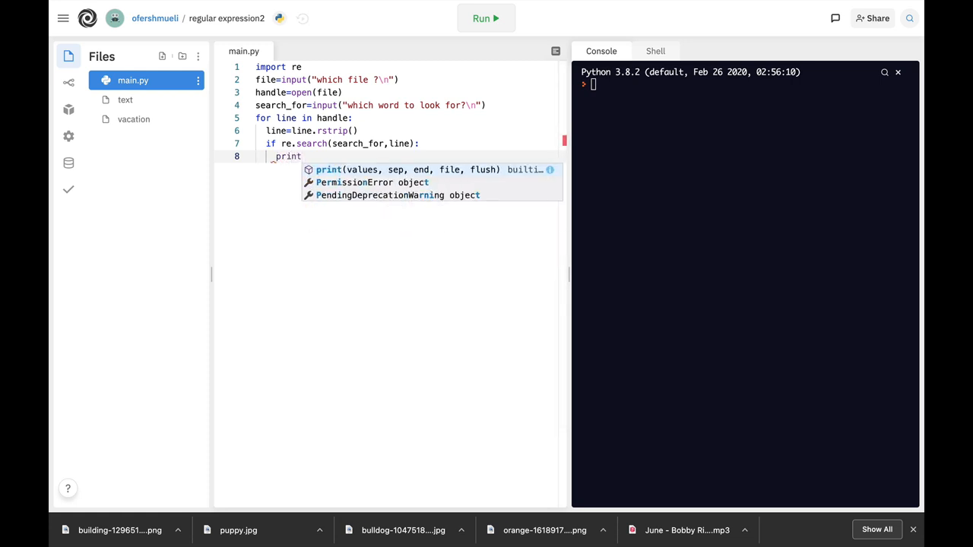
type("(line")
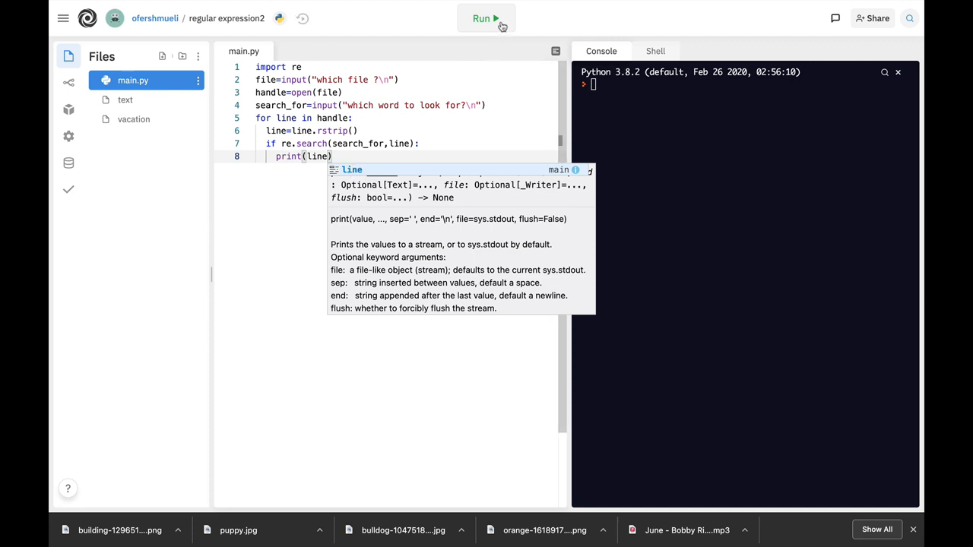
Run the program, glance at the text and vacation files, and return to main.py.
left_click(486, 19)
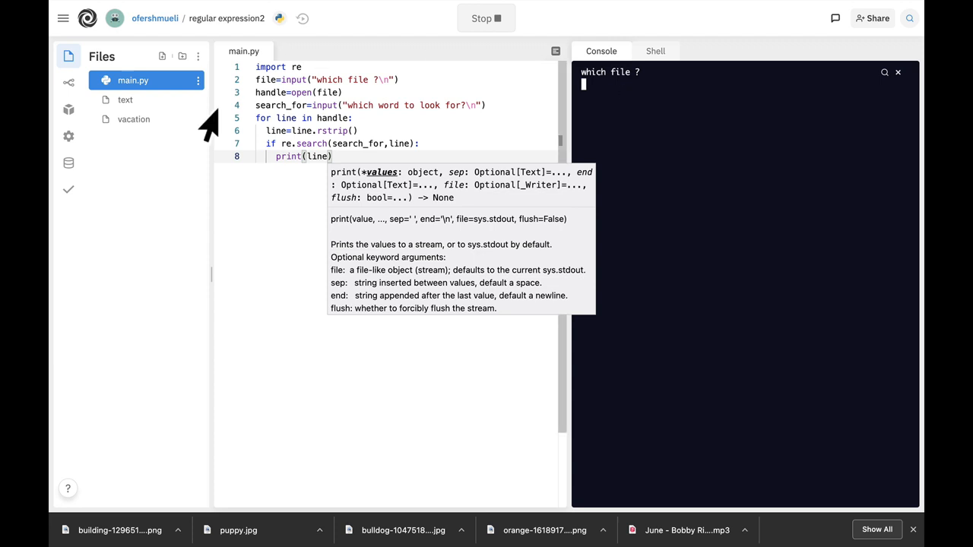
left_click(125, 100)
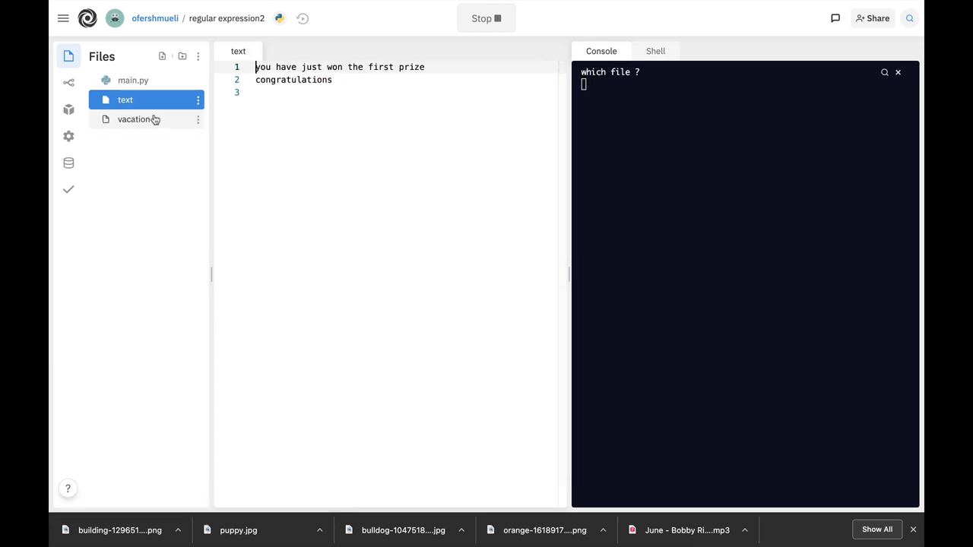
left_click(134, 119)
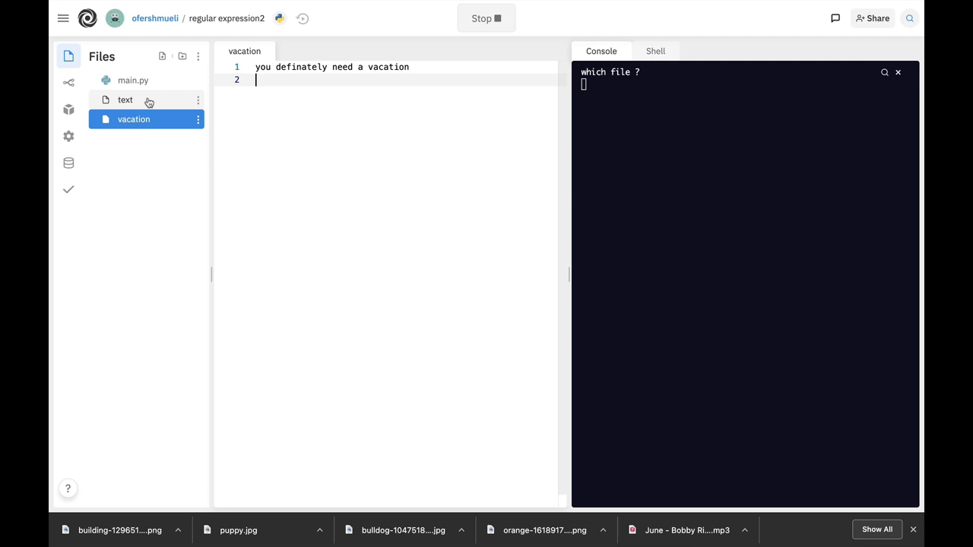
left_click(125, 100)
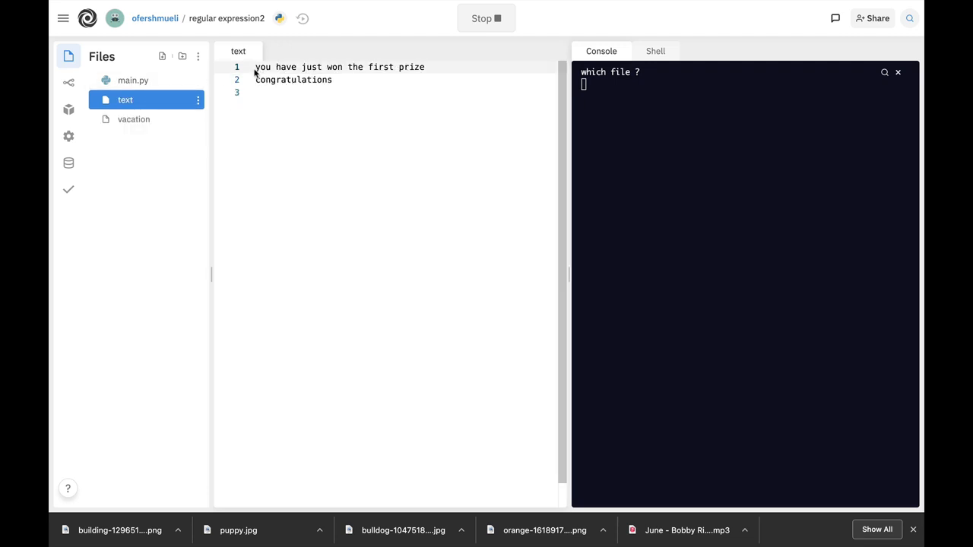
left_click(133, 79)
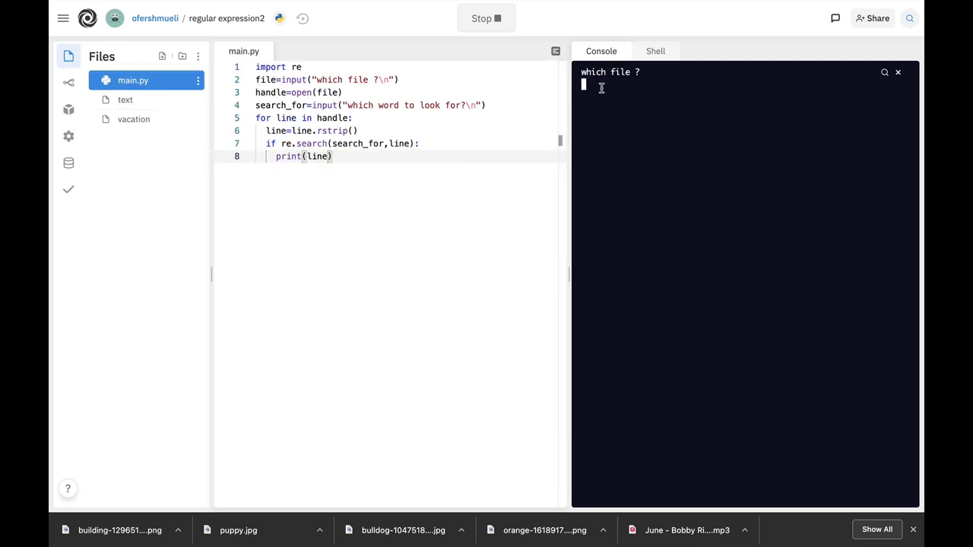
Answer text as the file and just as the word, then start a fresh run.
type("text")
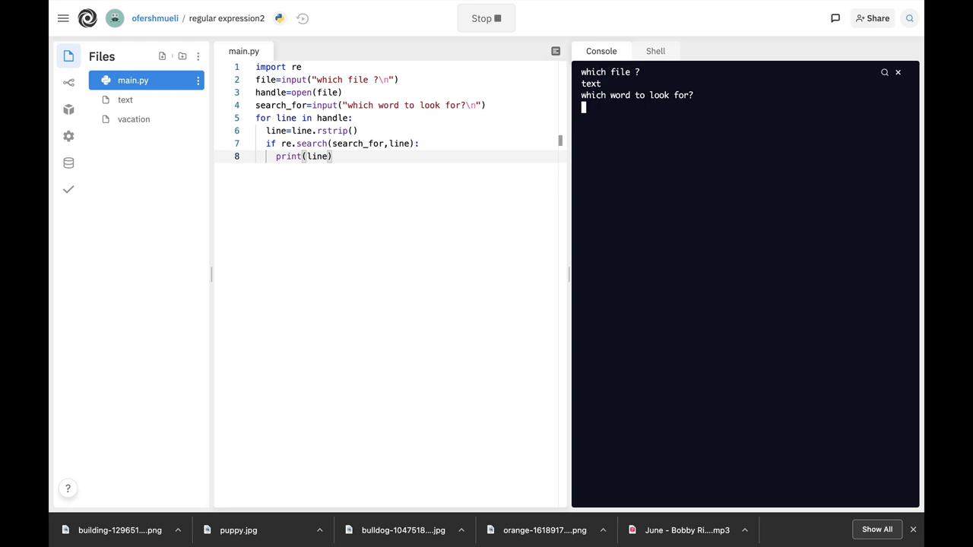
type("just")
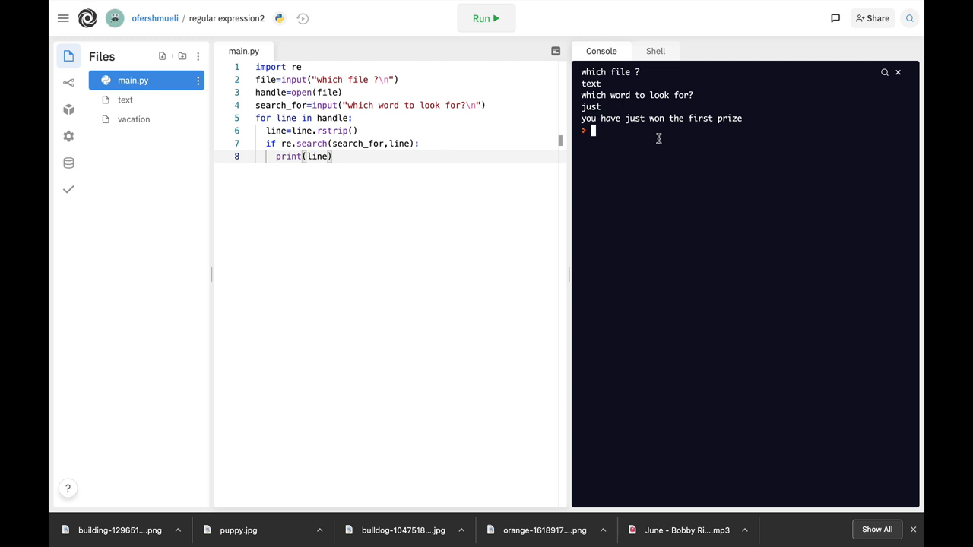
mouse_move(687, 138)
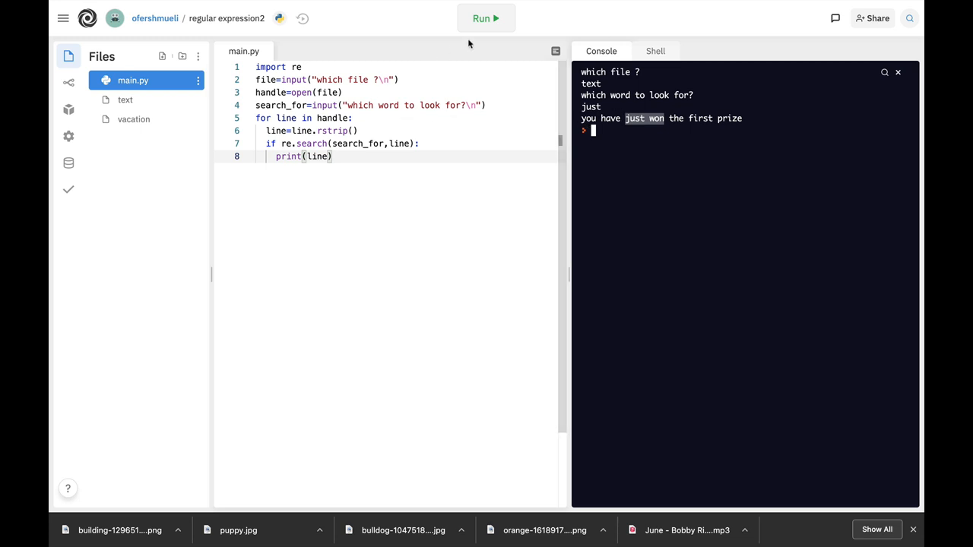
left_click(483, 18)
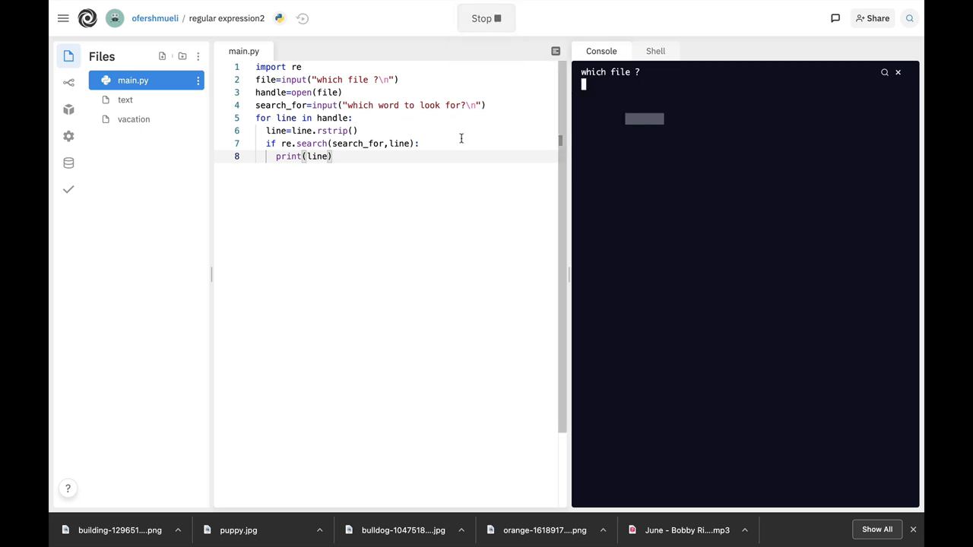
Enter vacation as the file, checking the vacation file before submitting.
type("vacation")
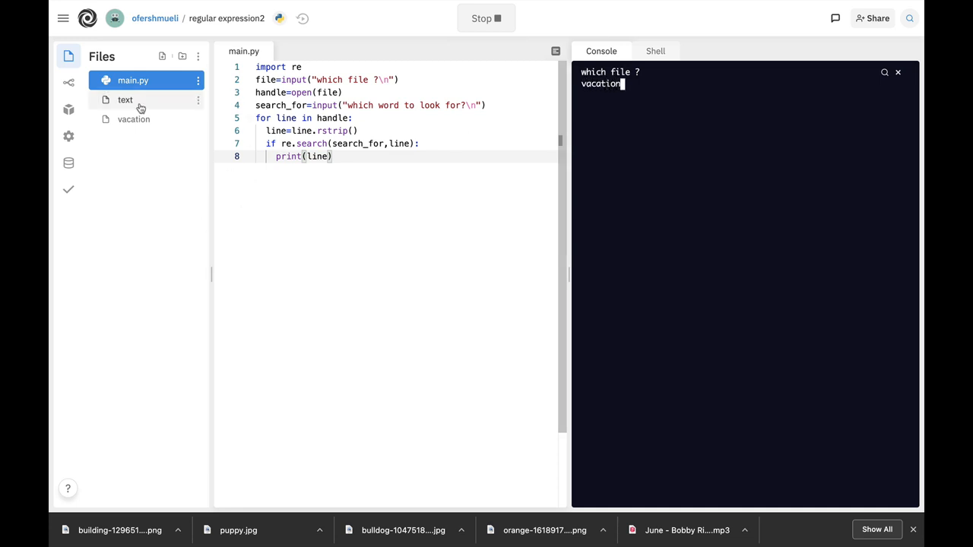
left_click(134, 119)
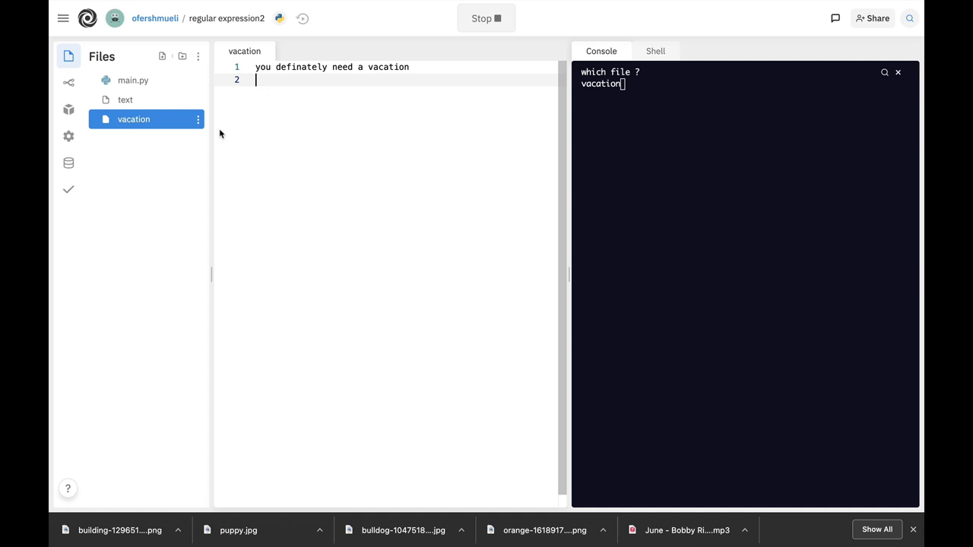
mouse_move(133, 79)
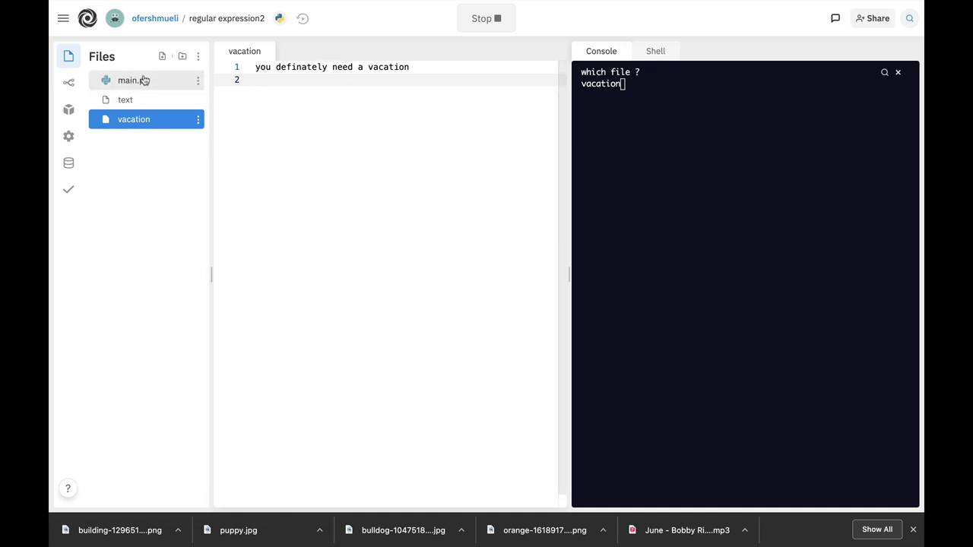
left_click(128, 80)
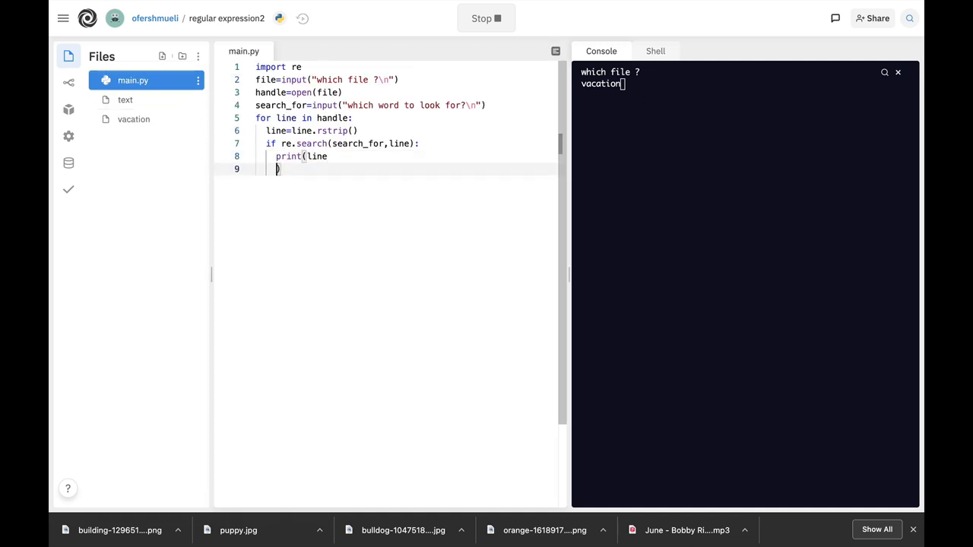
key("enter")
type("need")
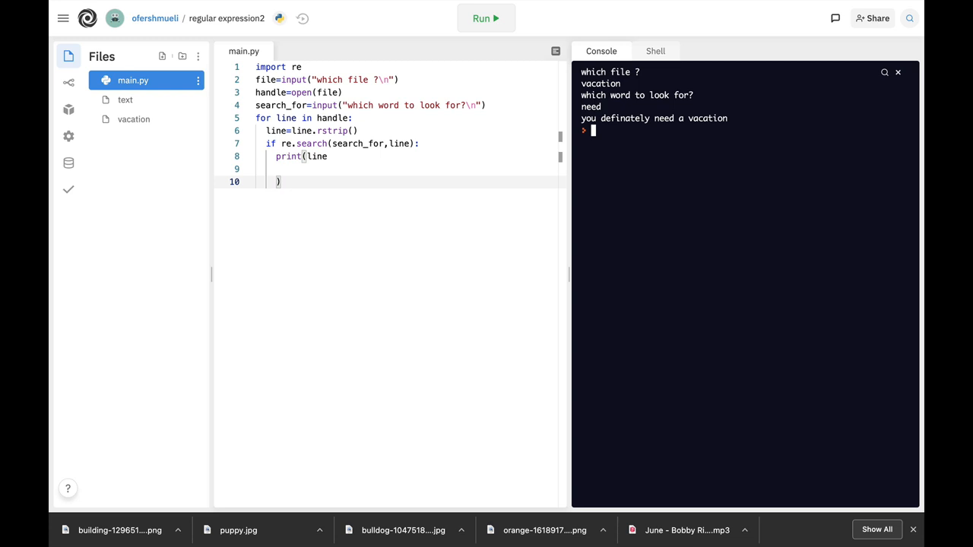
mouse_move(695, 146)
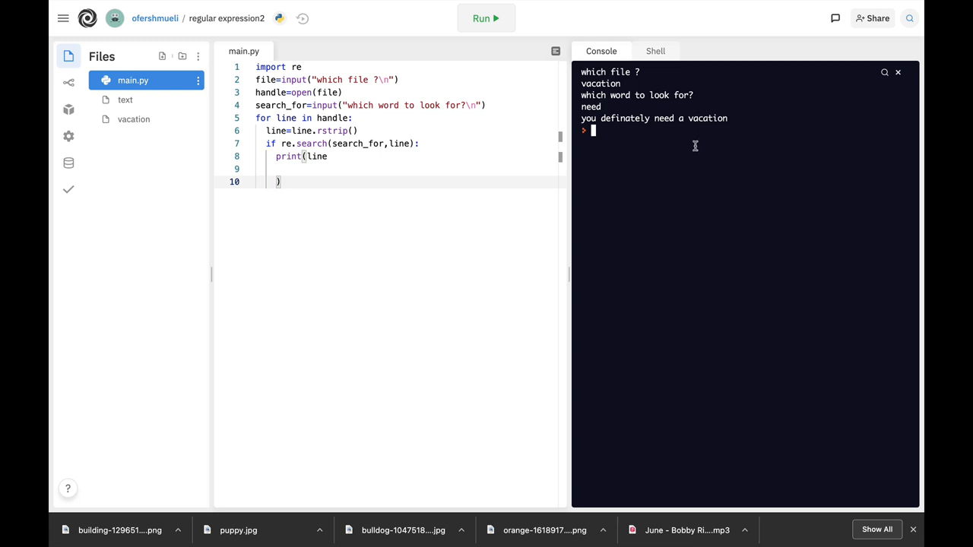
mouse_move(526, 219)
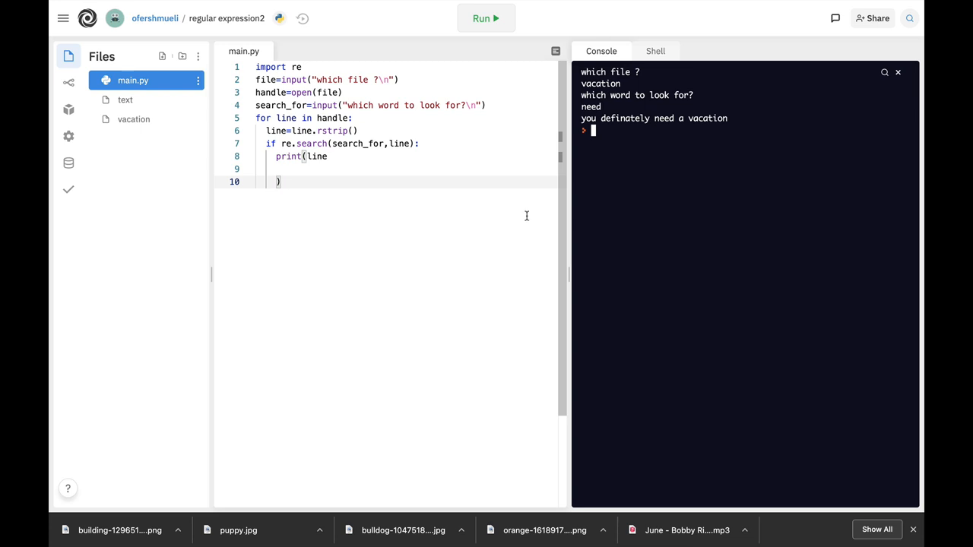
mouse_move(493, 176)
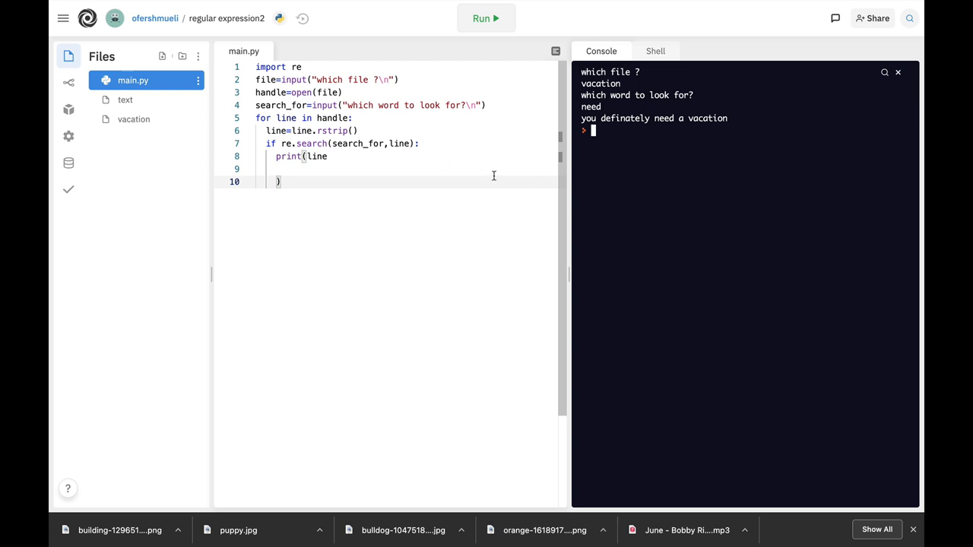
mouse_move(535, 182)
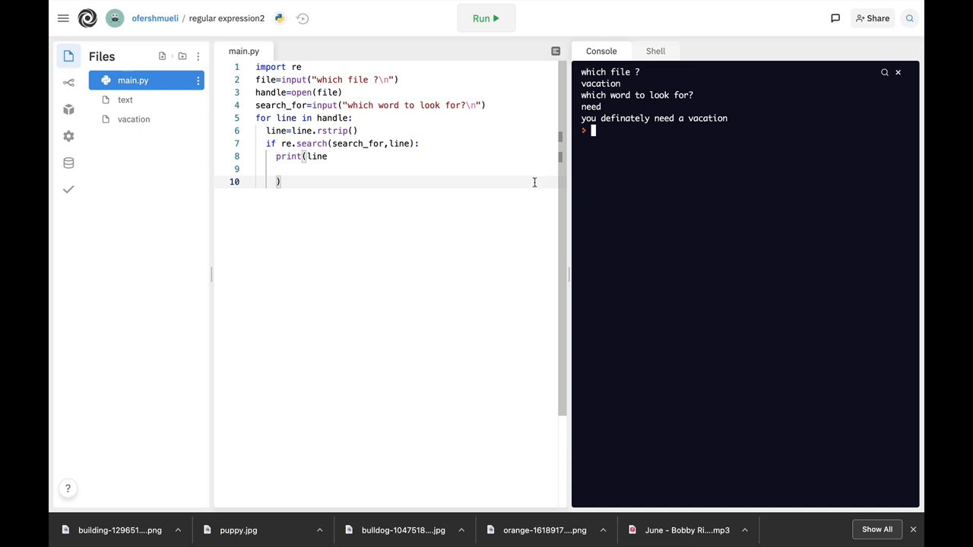